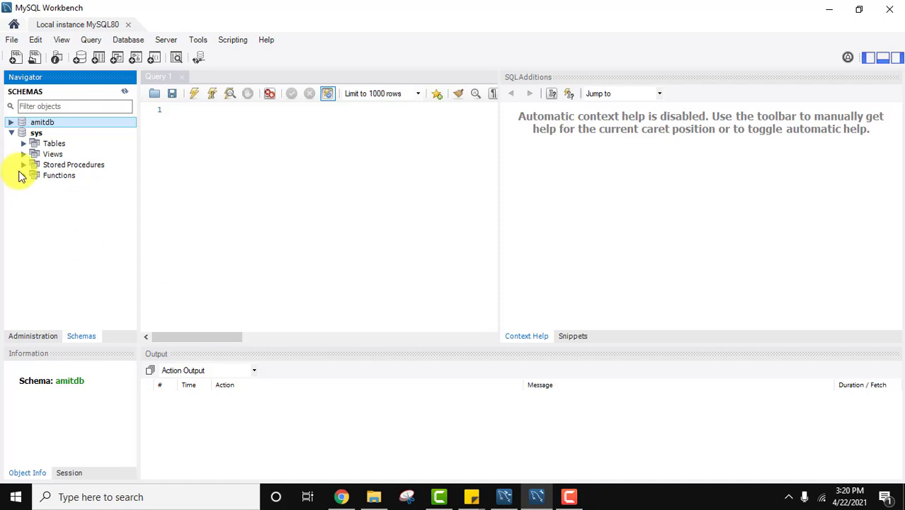
Expand the amitdb schema in the Navigator to reveal its object folders
left_click(11, 133)
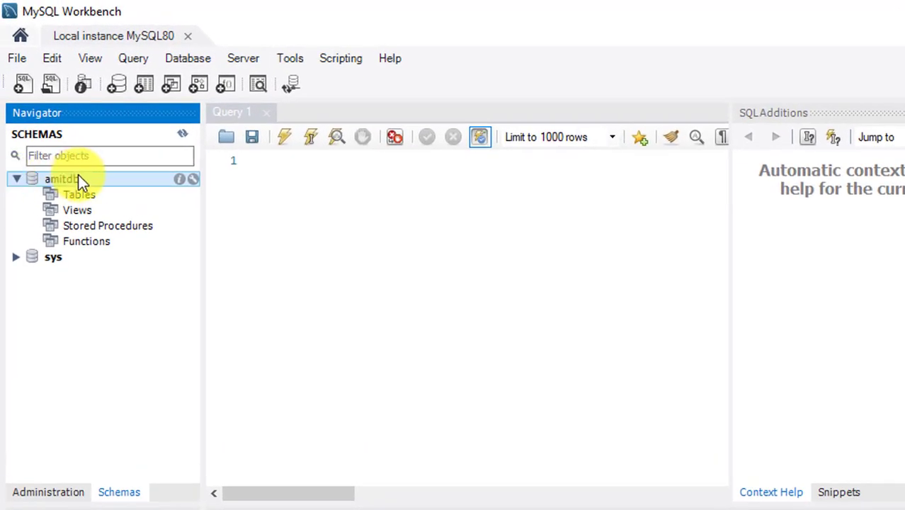
Request dropping the amitdb schema from its context menu, bringing up the confirmation
right_click(63, 179)
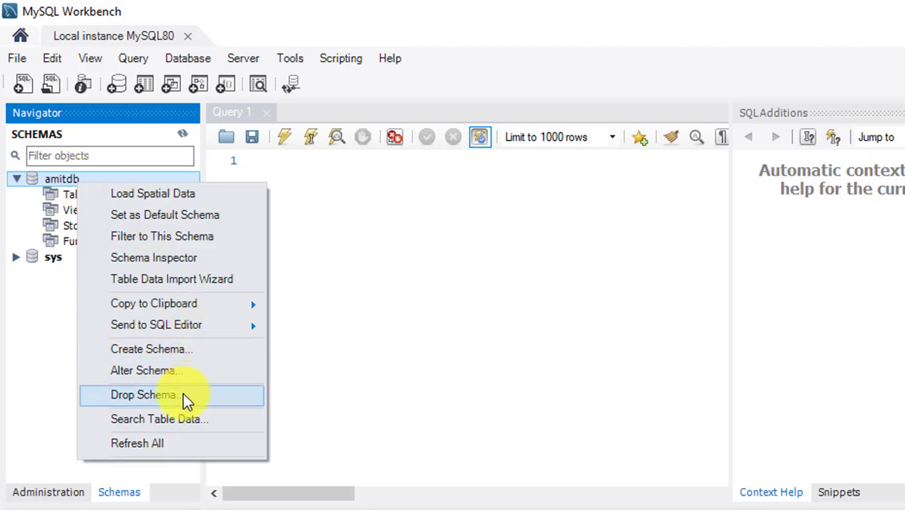
left_click(144, 394)
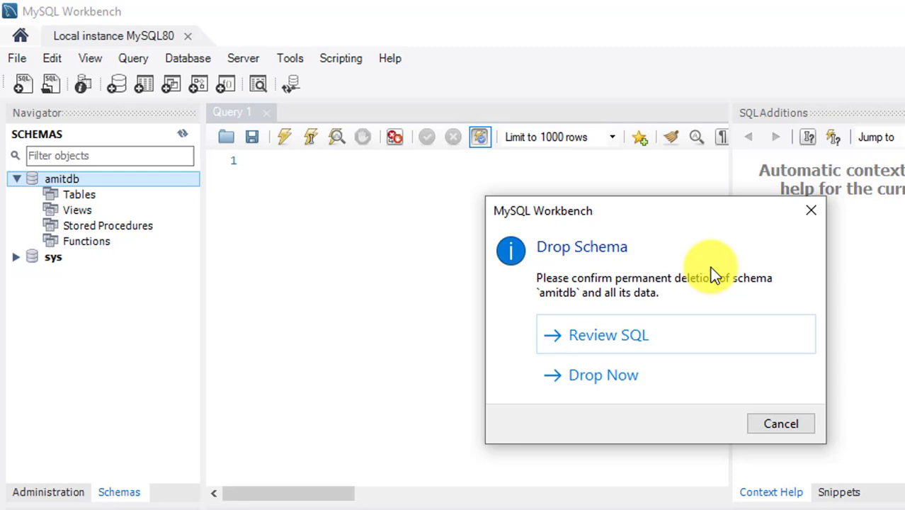
mouse_move(676, 286)
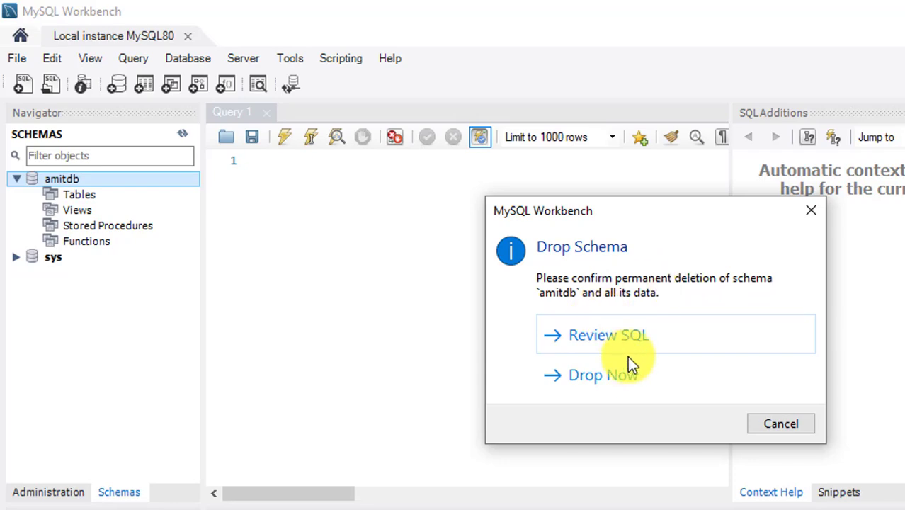
mouse_move(623, 385)
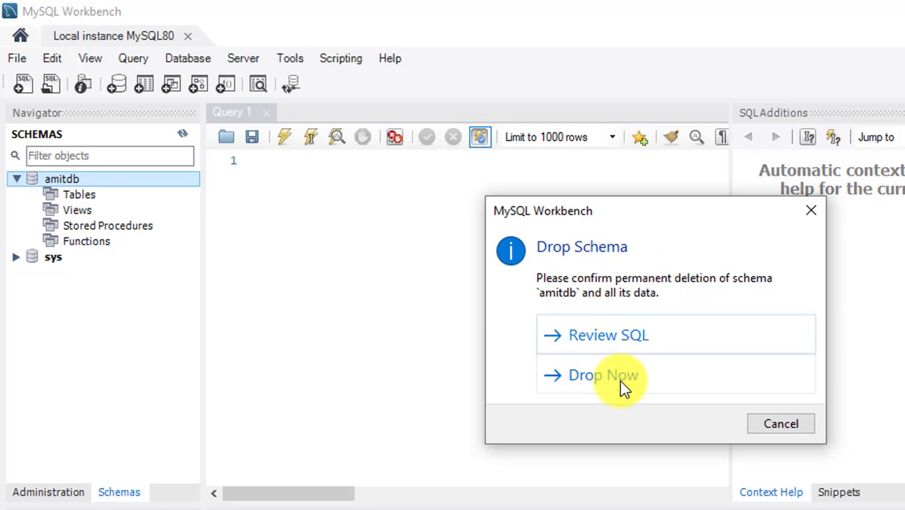
Confirm Drop Now so DROP DATABASE 'amitdb' runs successfully
left_click(601, 374)
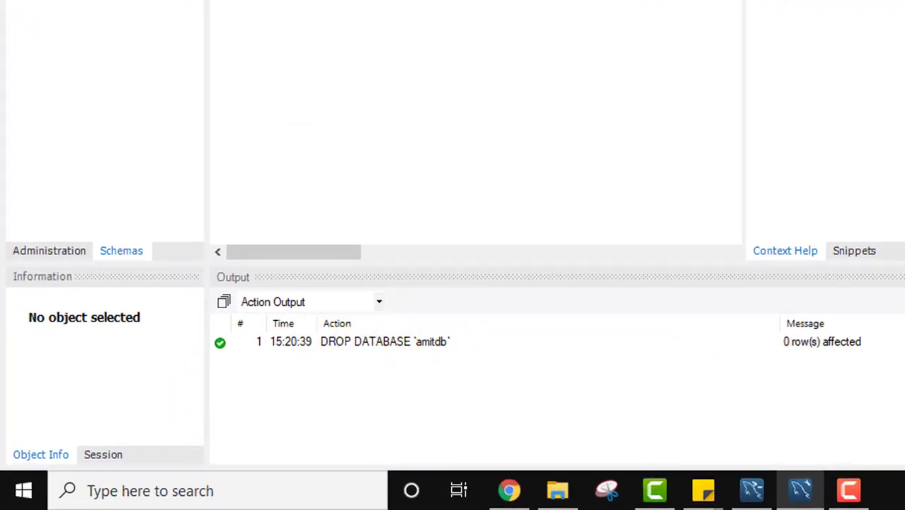
mouse_move(350, 37)
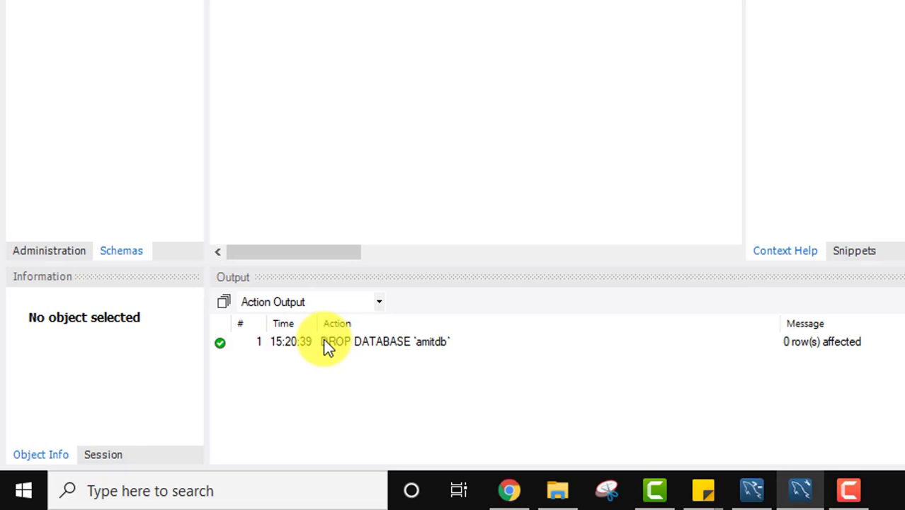
left_click(365, 342)
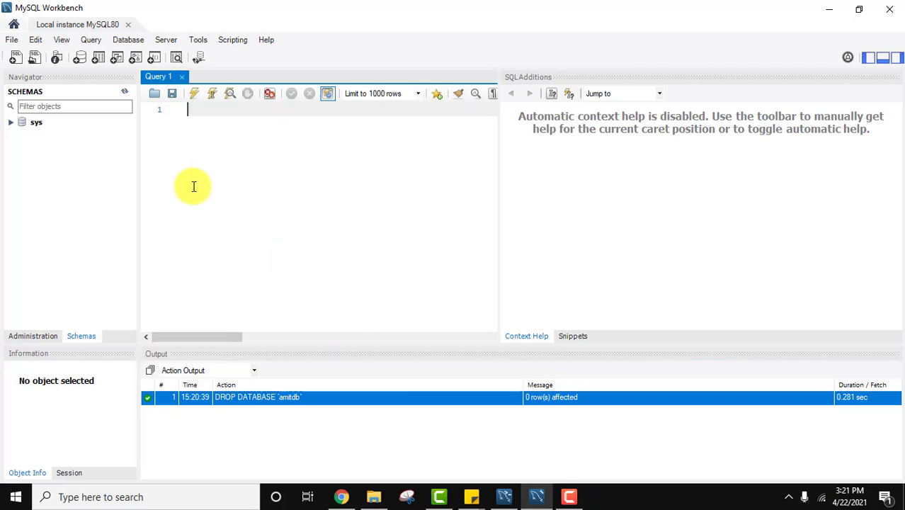
mouse_move(55, 195)
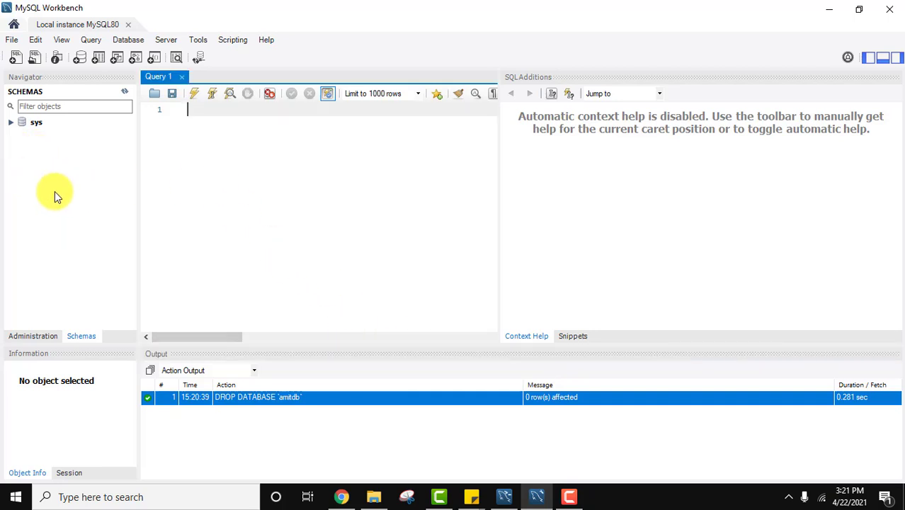